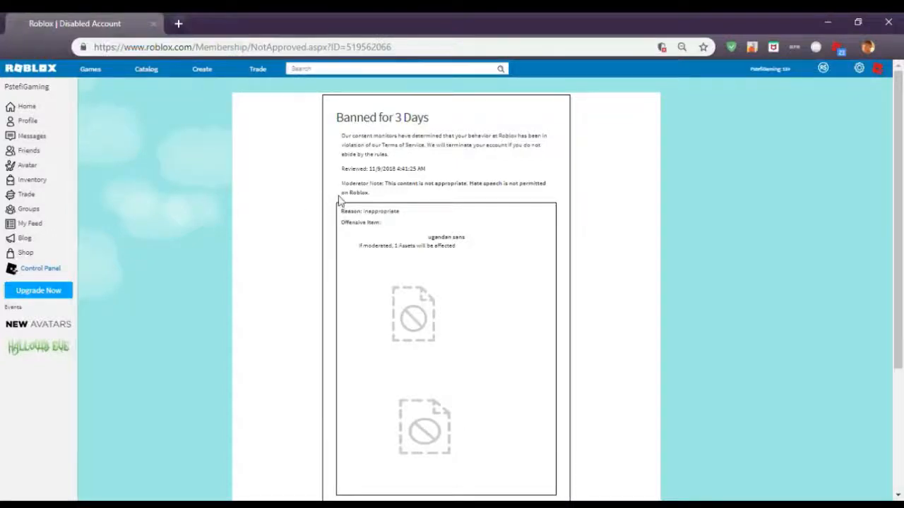
pyautogui.moveTo(396, 208)
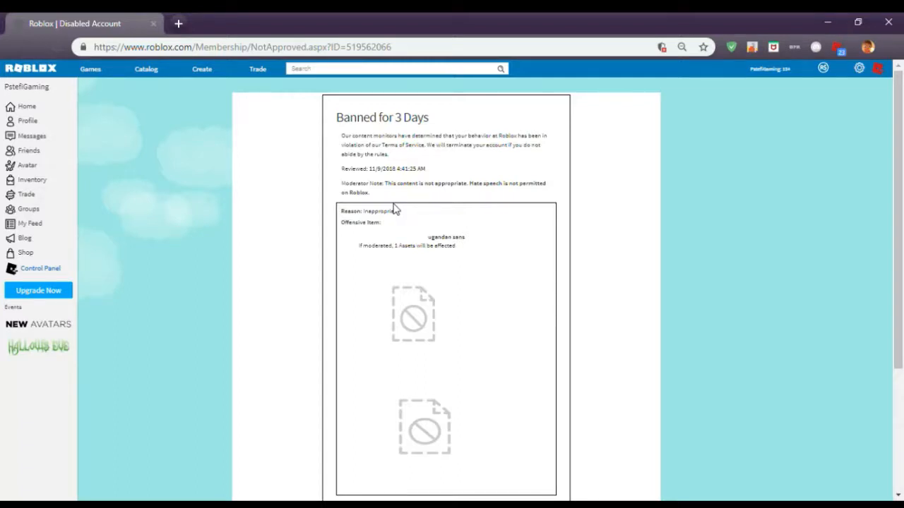
pyautogui.moveTo(288, 183)
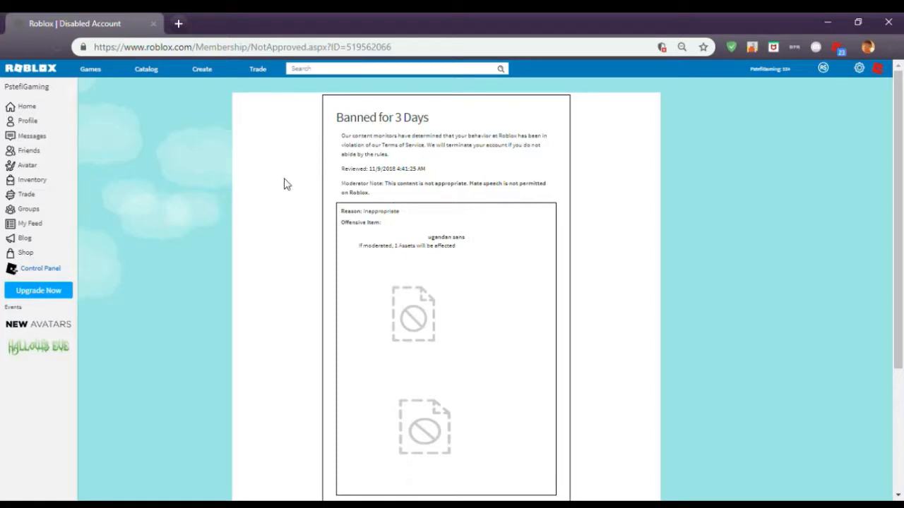
# Highlight the offending 'ugandan sans' item name on the ban notice, then clear the highlight
pyautogui.scroll(-3)
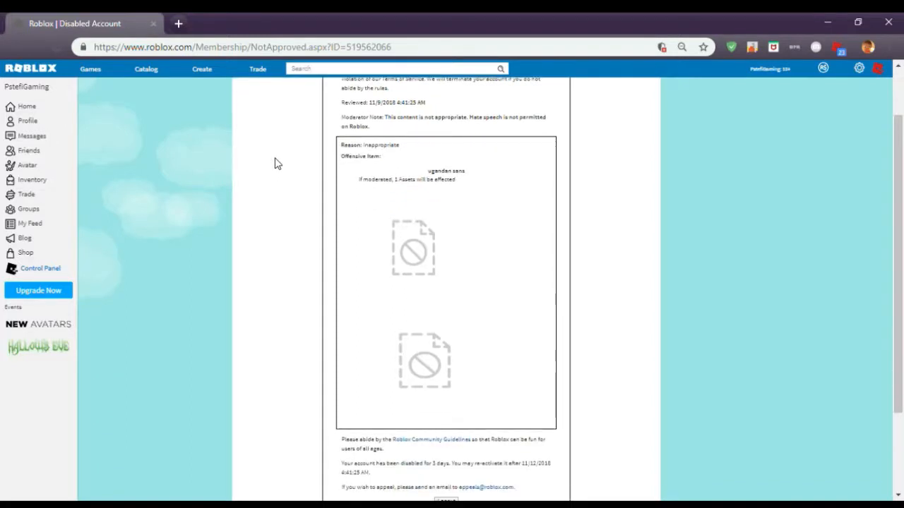
pyautogui.moveTo(434, 170)
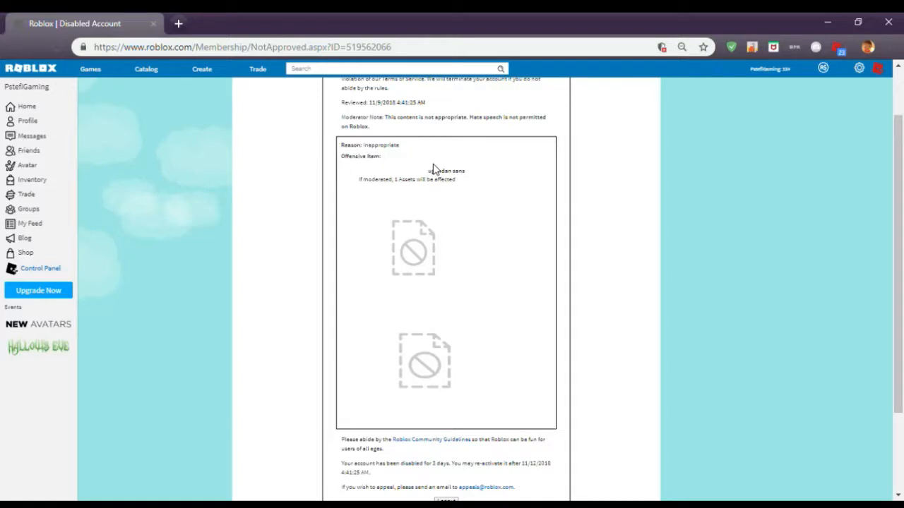
pyautogui.moveTo(429, 171); pyautogui.dragTo(458, 181)
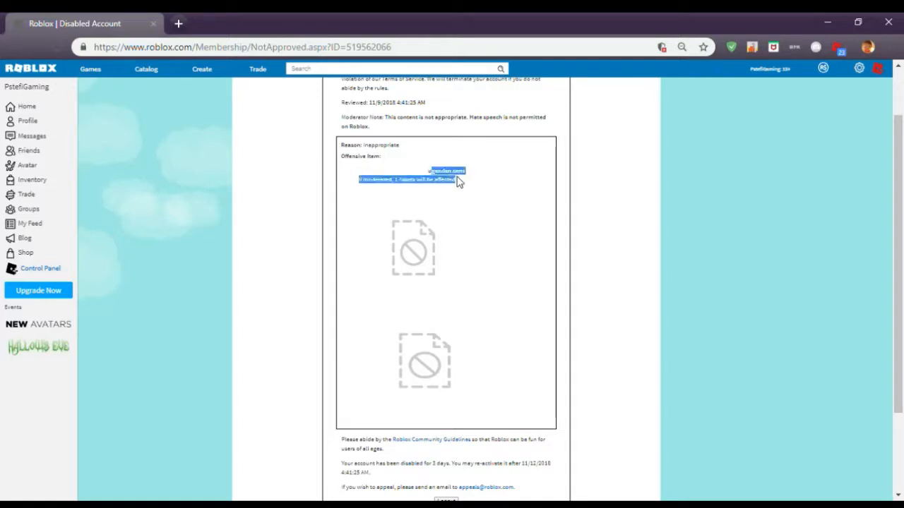
pyautogui.click(452, 177)
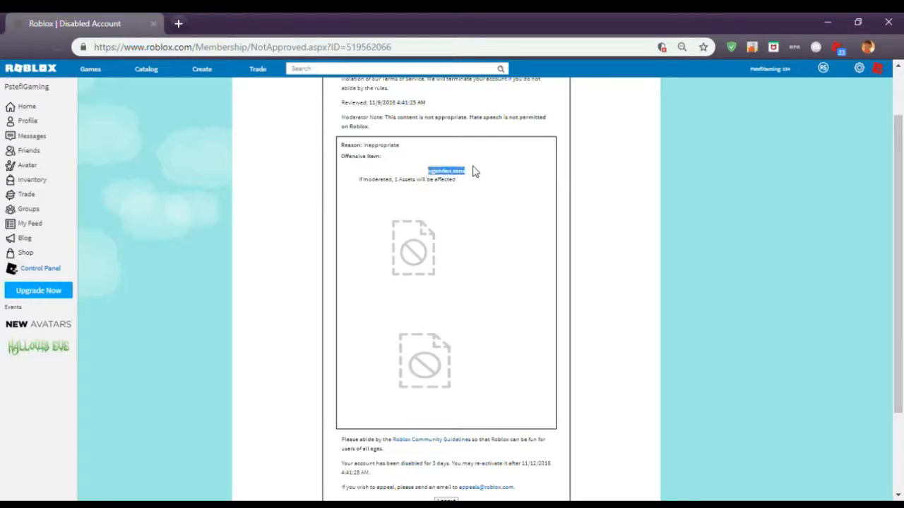
pyautogui.click(635, 141)
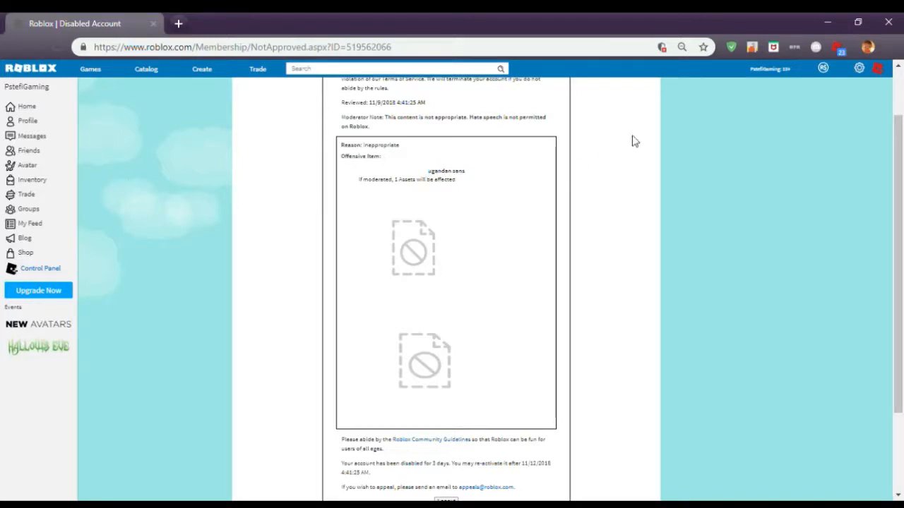
pyautogui.moveTo(818, 83)
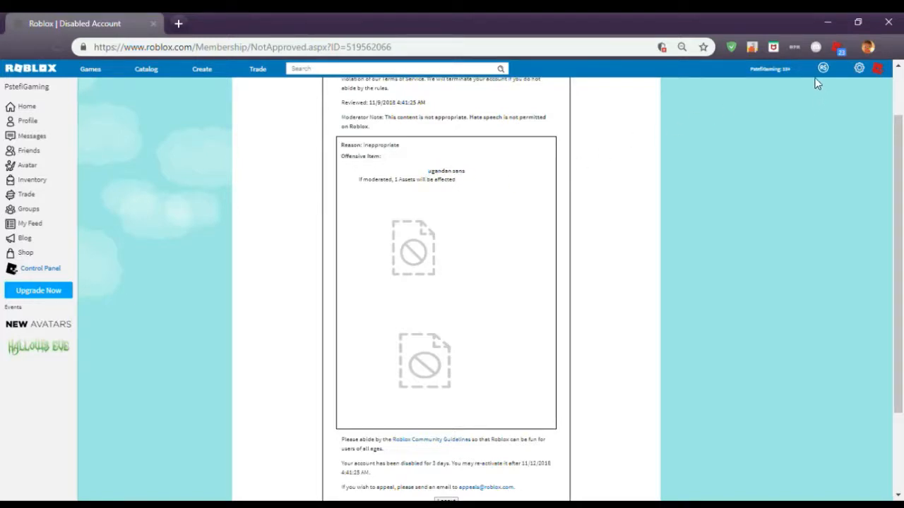
pyautogui.moveTo(794, 97)
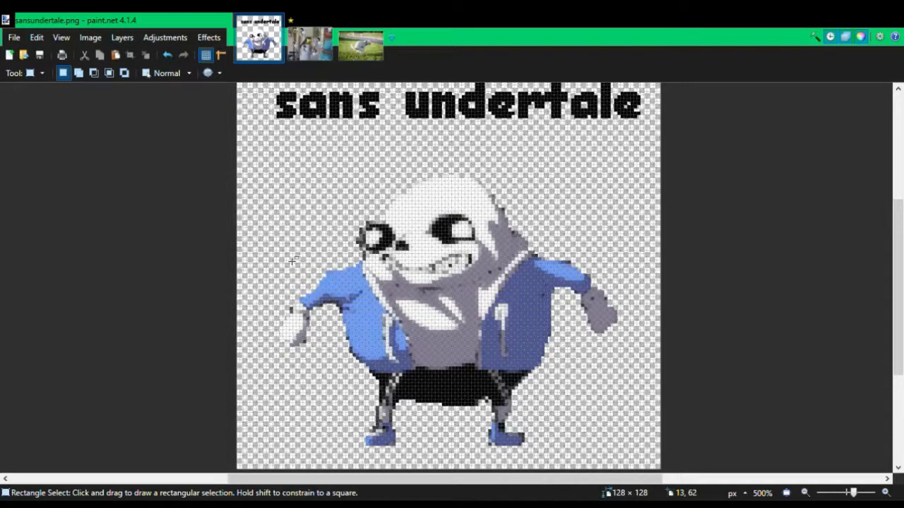
pyautogui.moveTo(799, 73)
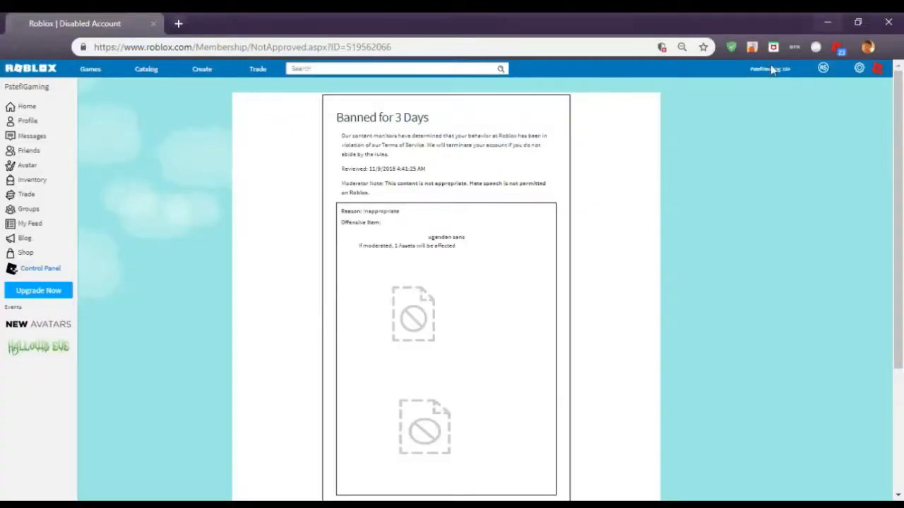
pyautogui.moveTo(634, 72)
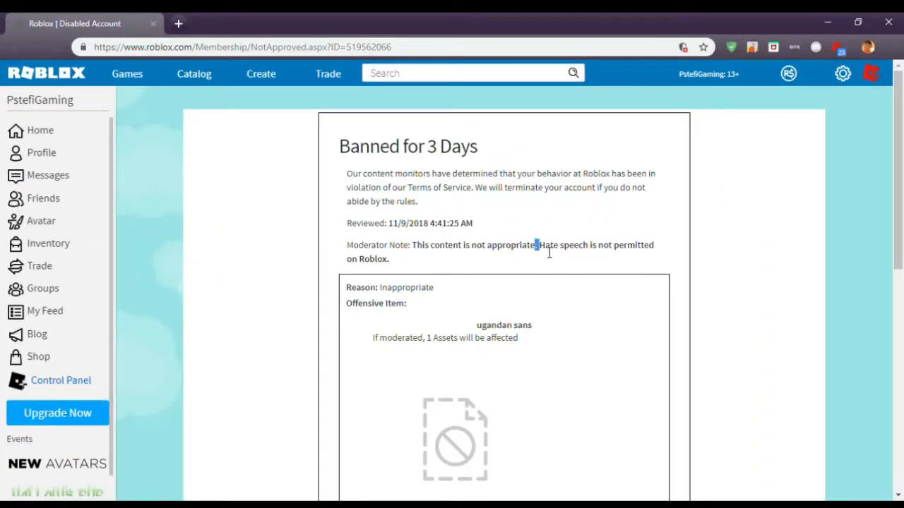
# Highlight the moderator note saying hate speech is not permitted, then deselect it
pyautogui.moveTo(537, 245); pyautogui.dragTo(653, 245)
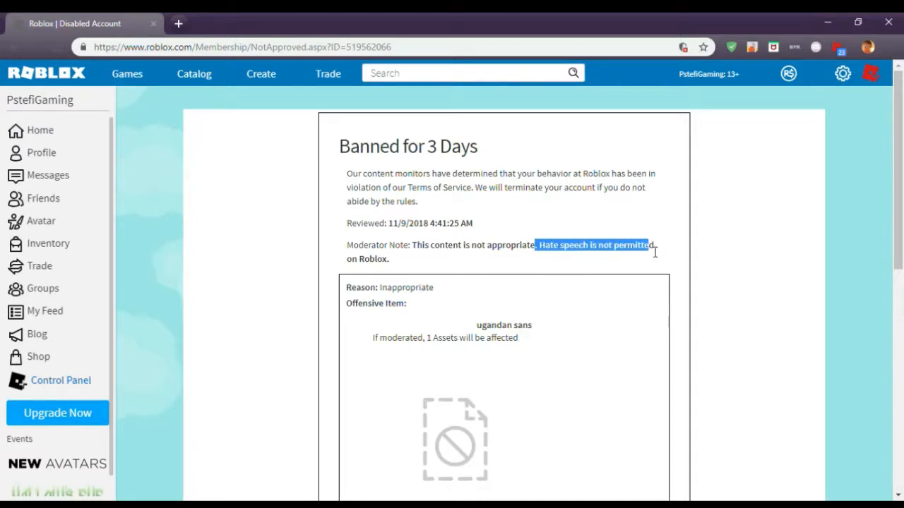
pyautogui.click(676, 268)
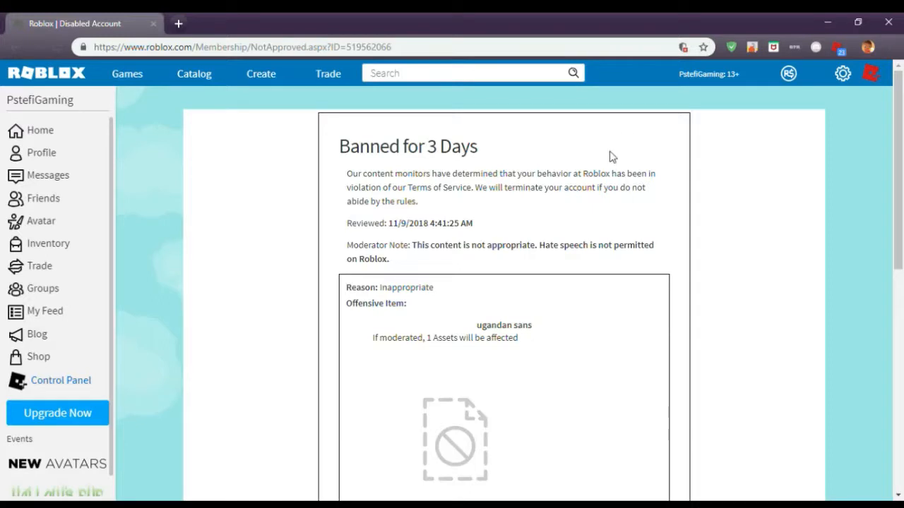
# Scroll down to the 3-day disable until 11/12/2018 and the appeal email
pyautogui.scroll(-3)
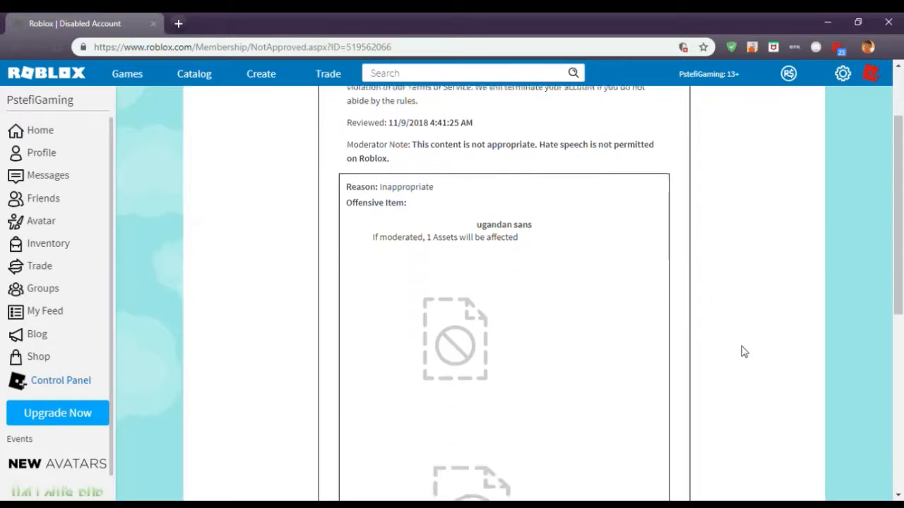
pyautogui.scroll(-3)
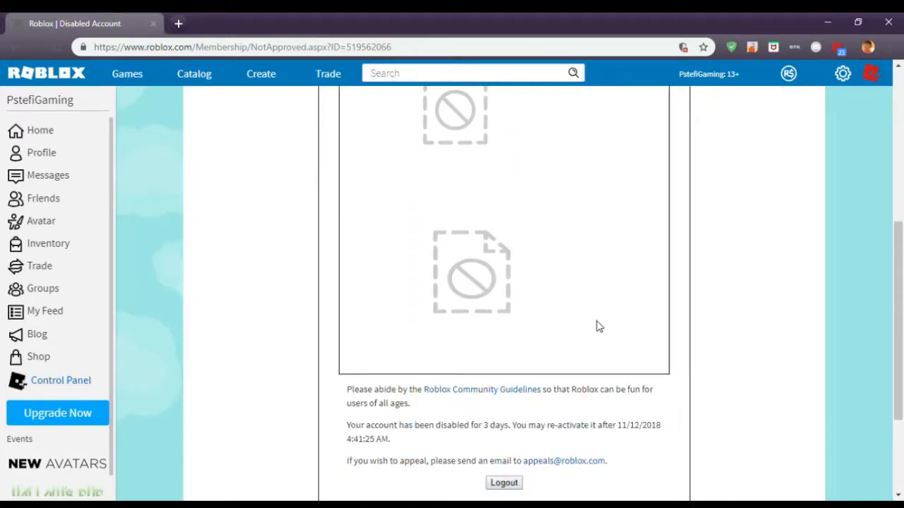
pyautogui.scroll(-3)
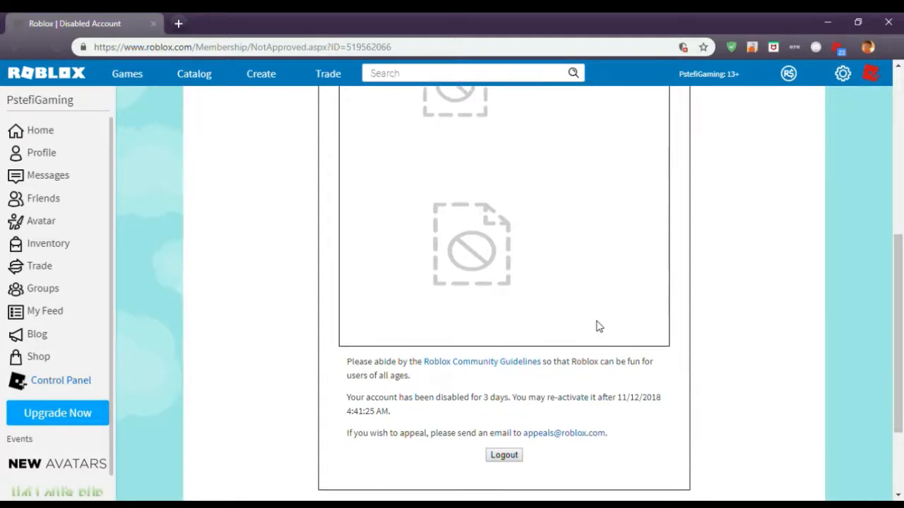
pyautogui.moveTo(587, 450)
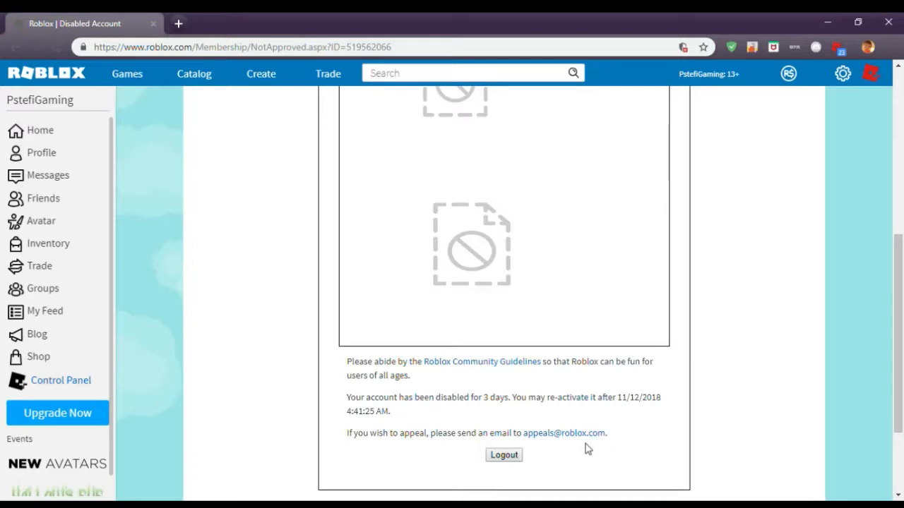
pyautogui.moveTo(830, 249)
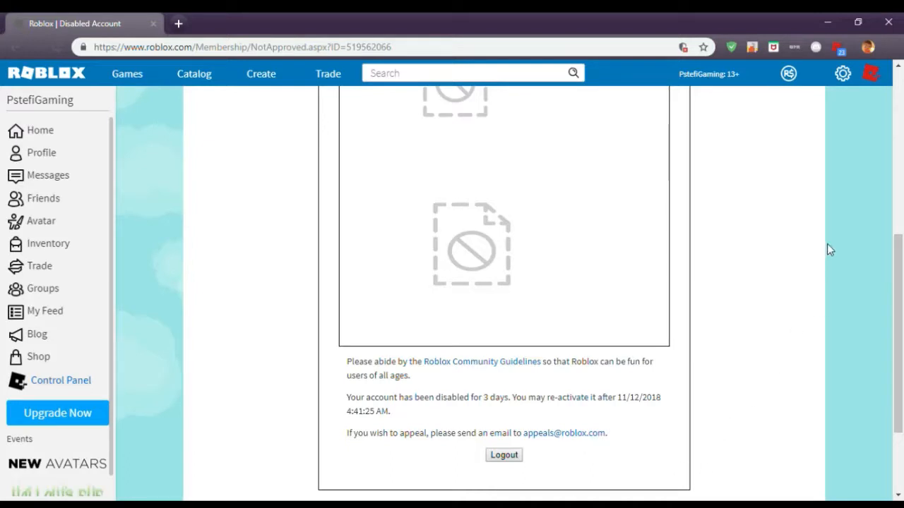
pyautogui.moveTo(729, 74)
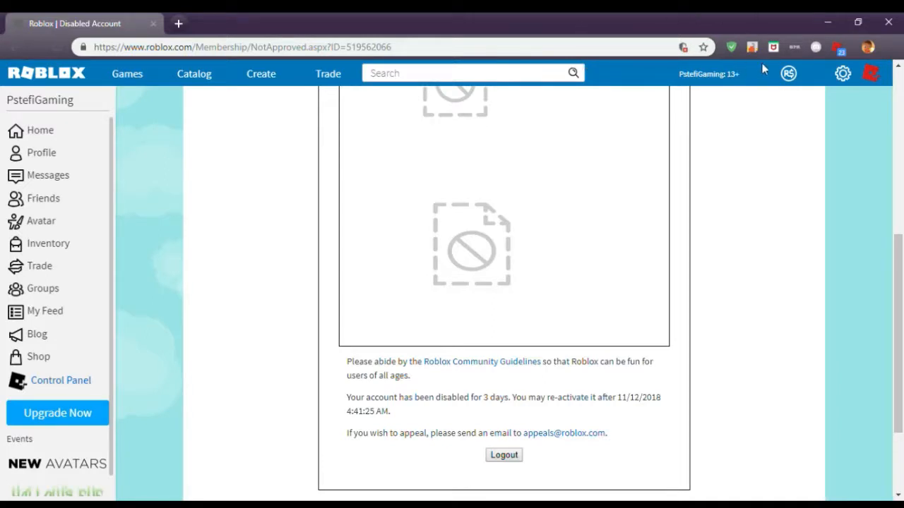
pyautogui.moveTo(701, 290)
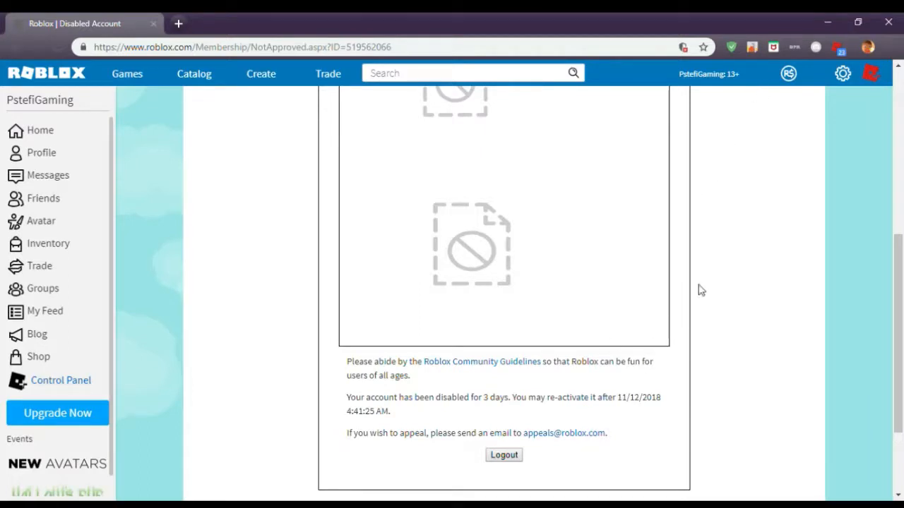
pyautogui.moveTo(652, 383)
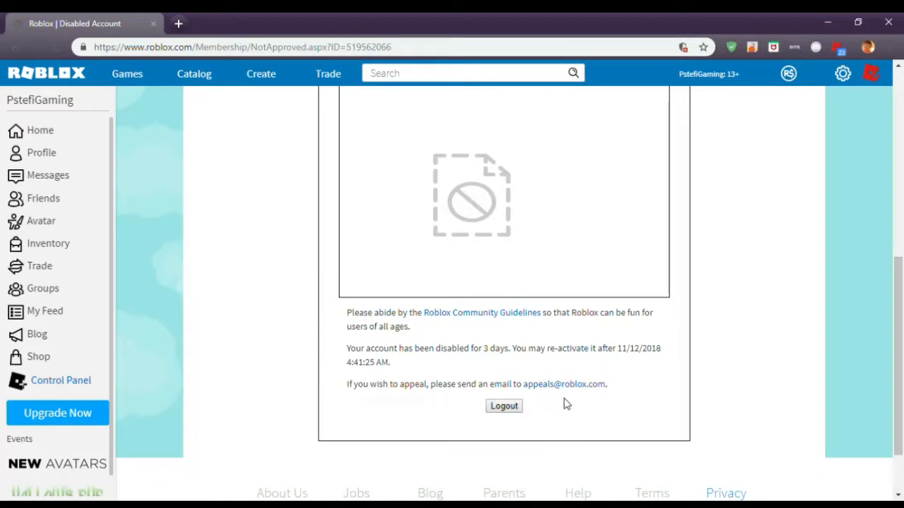
pyautogui.moveTo(542, 343)
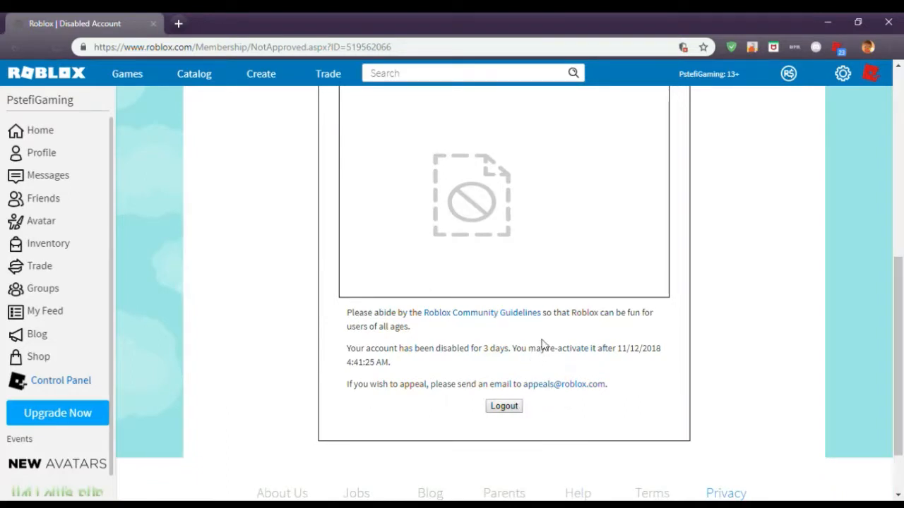
pyautogui.moveTo(698, 312)
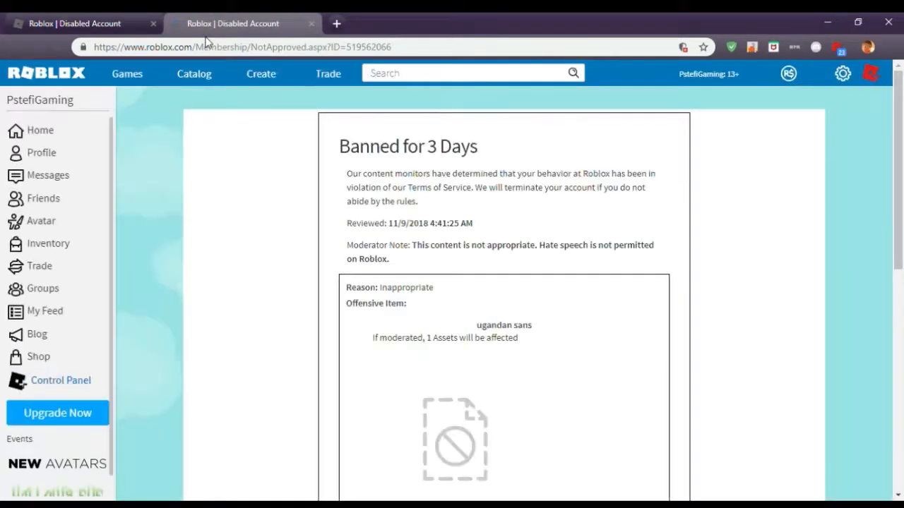
pyautogui.moveTo(316, 231)
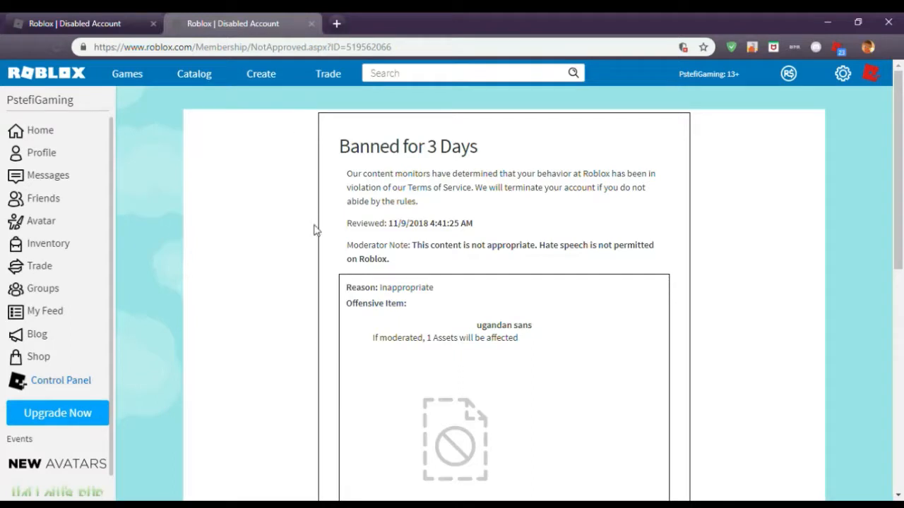
pyautogui.scroll(-3)
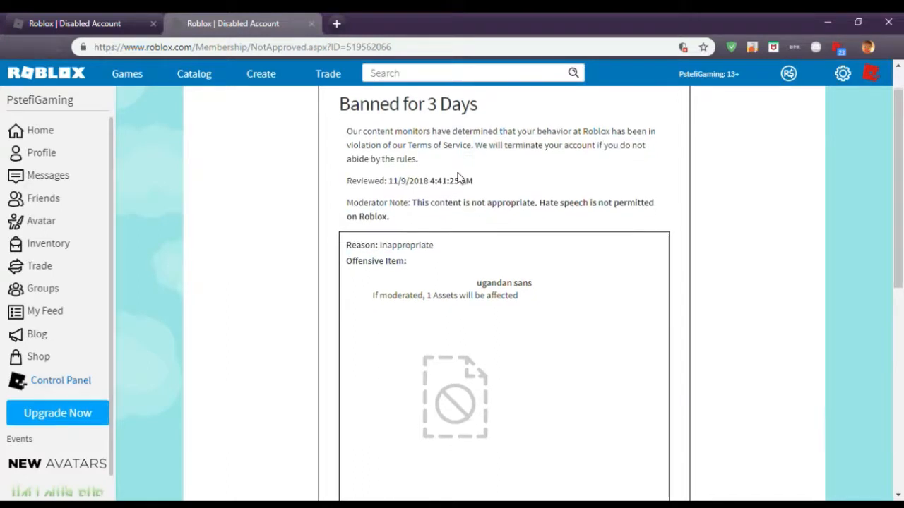
pyautogui.scroll(-3)
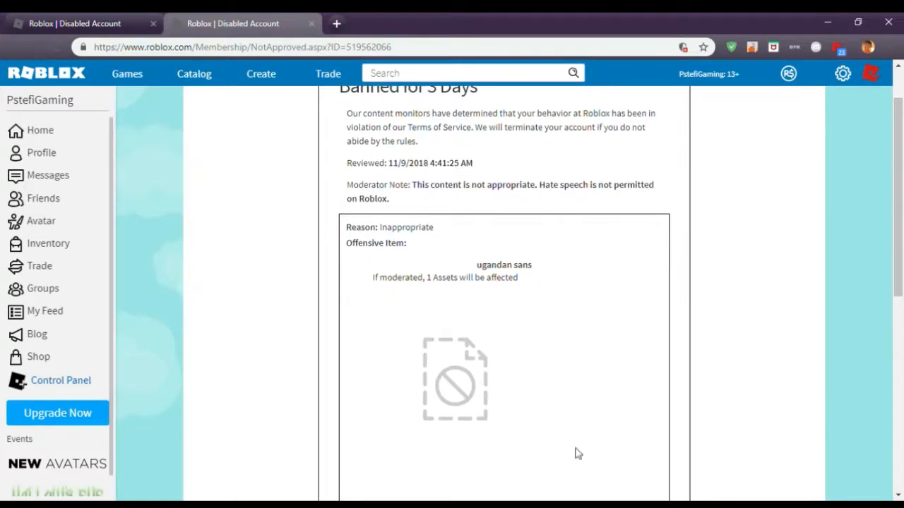
pyautogui.scroll(-3)
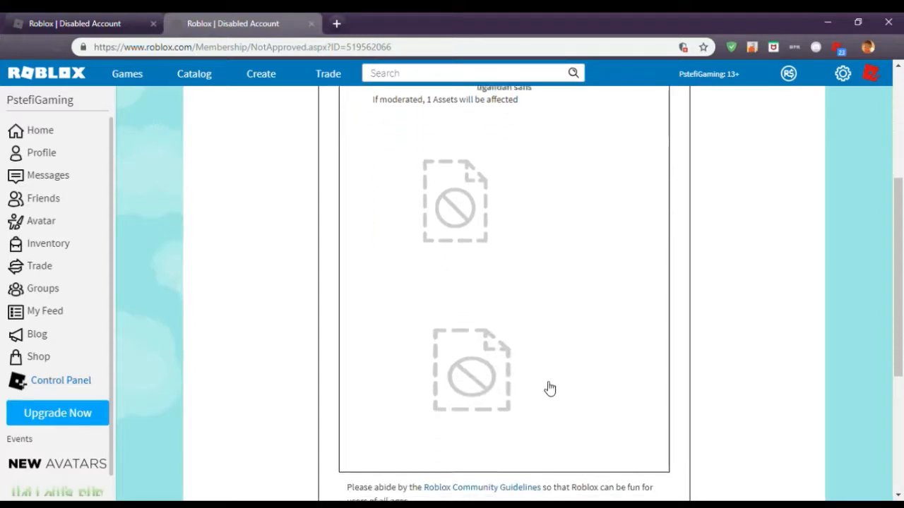
pyautogui.scroll(-3)
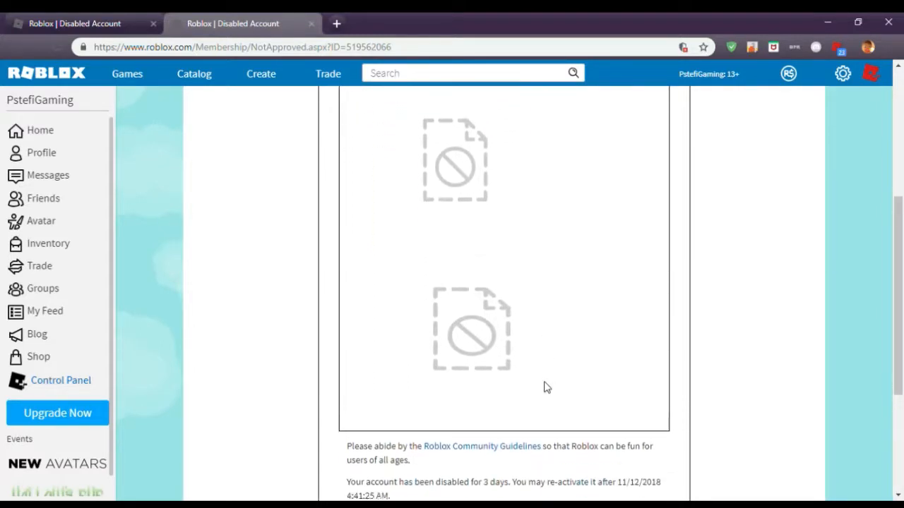
pyautogui.scroll(-3)
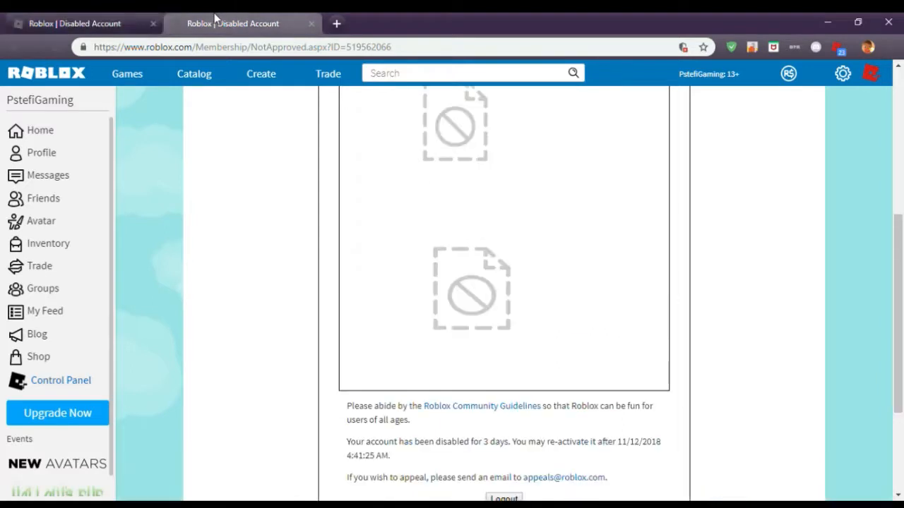
pyautogui.moveTo(489, 296)
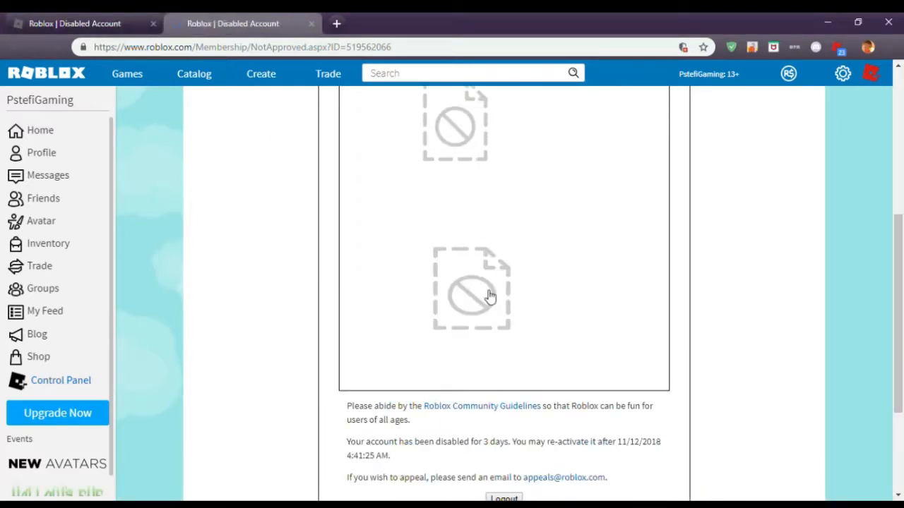
pyautogui.scroll(3)
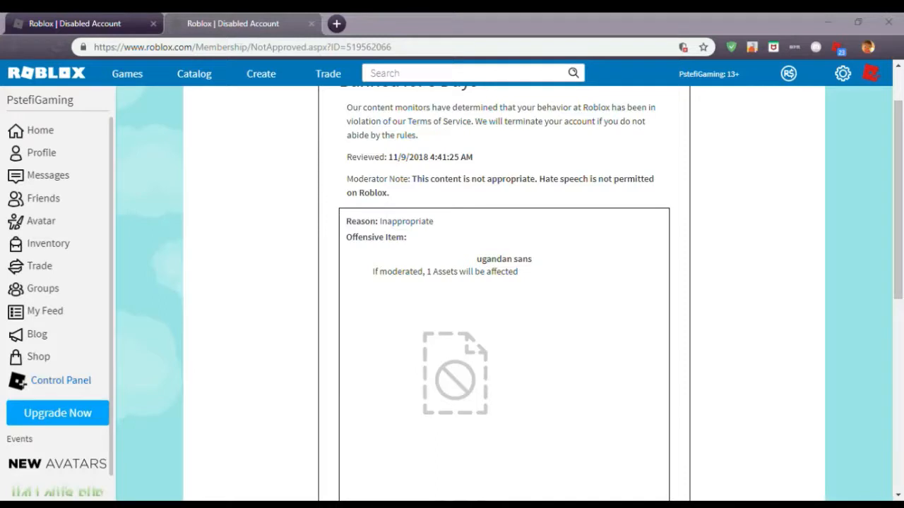
pyautogui.moveTo(621, 219)
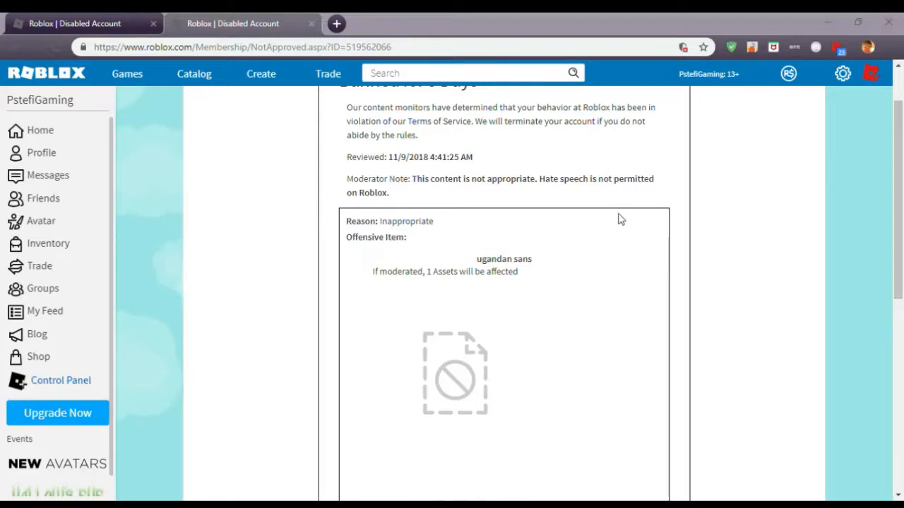